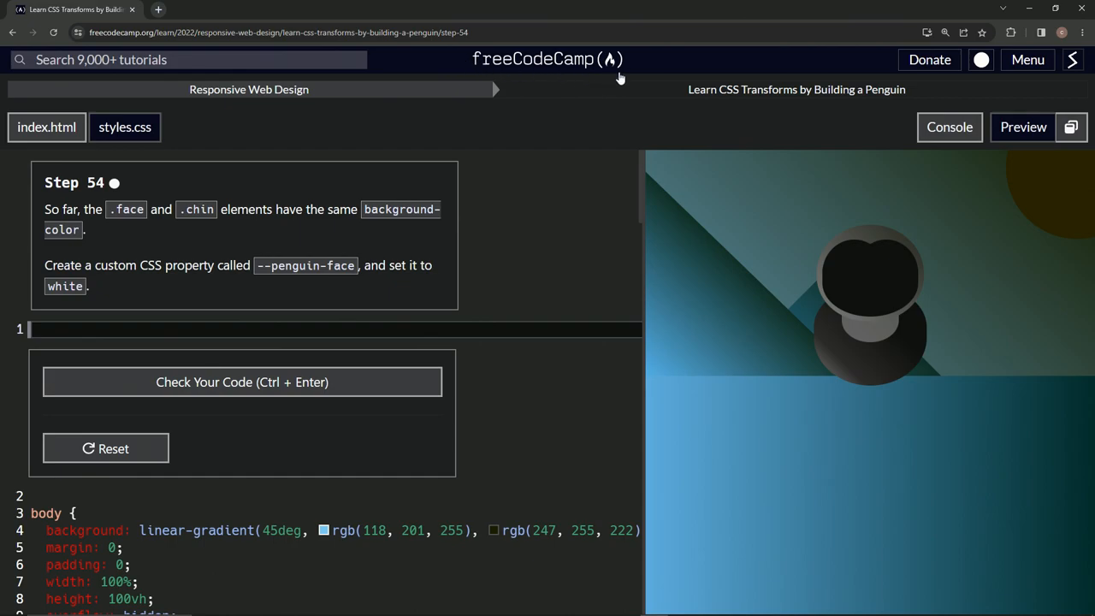
mouse_move(527, 101)
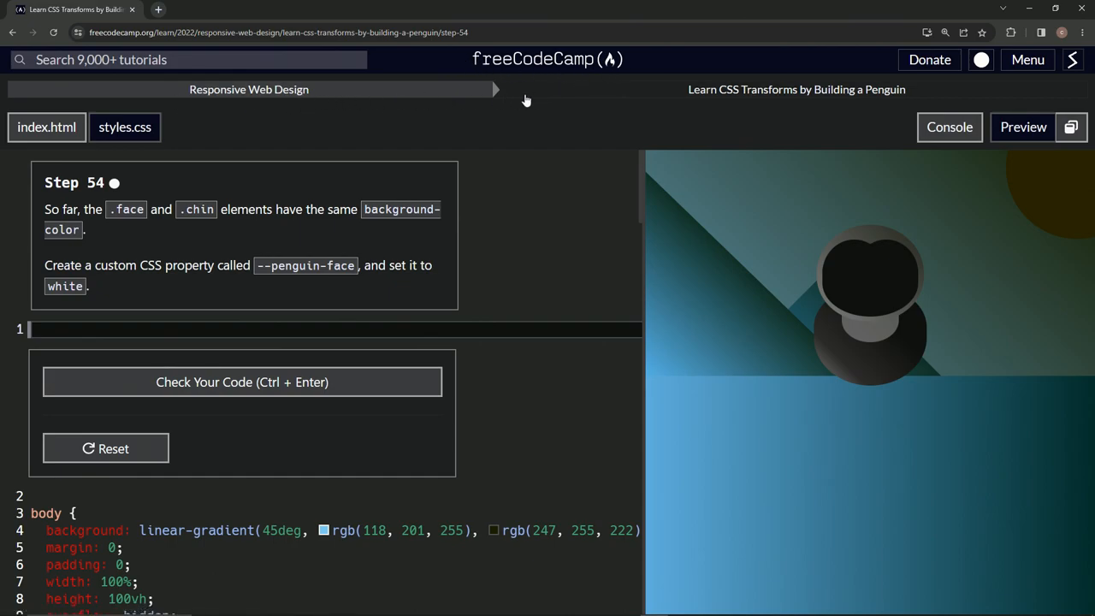
mouse_move(869, 106)
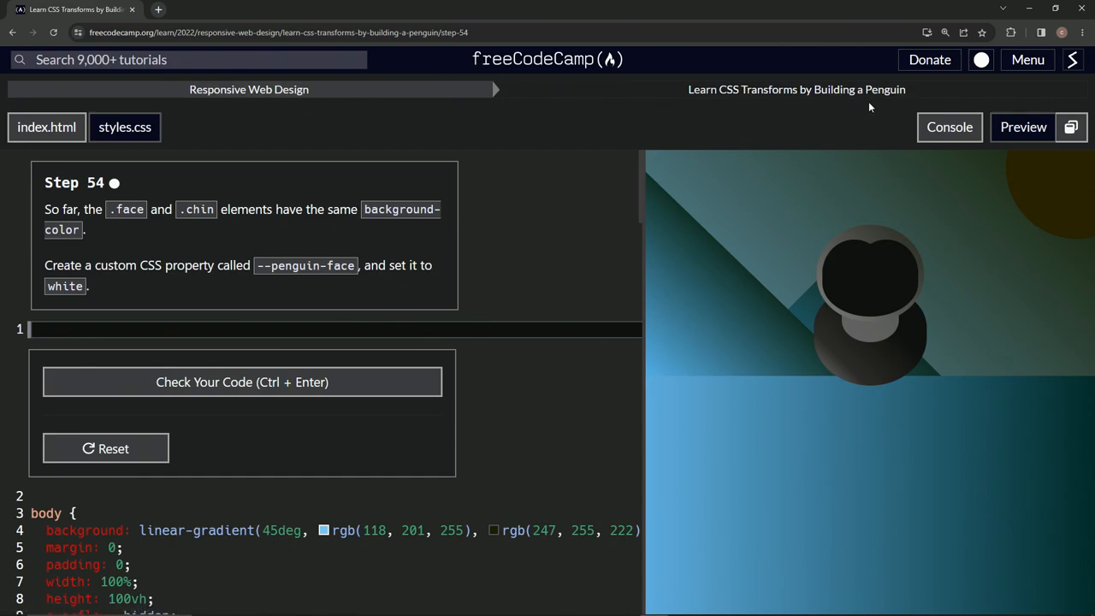
mouse_move(123, 190)
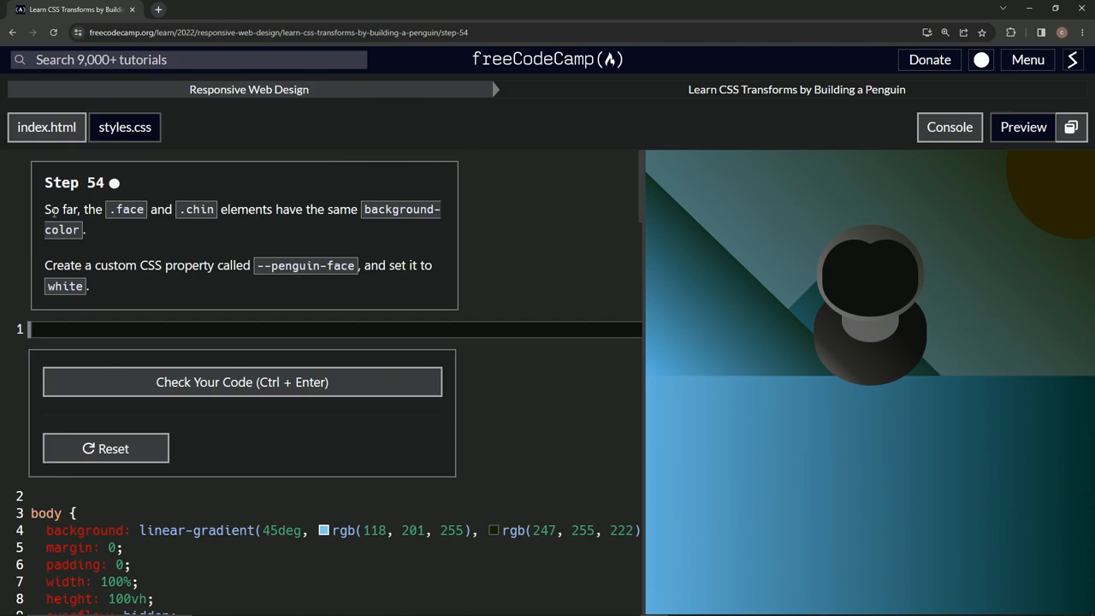
mouse_move(264, 229)
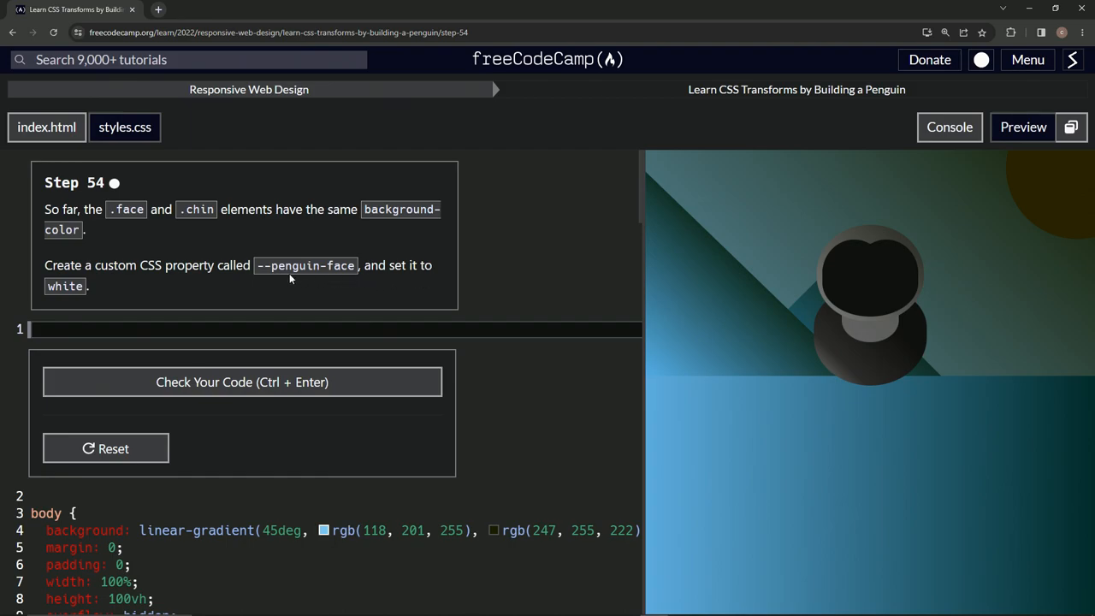
mouse_move(297, 301)
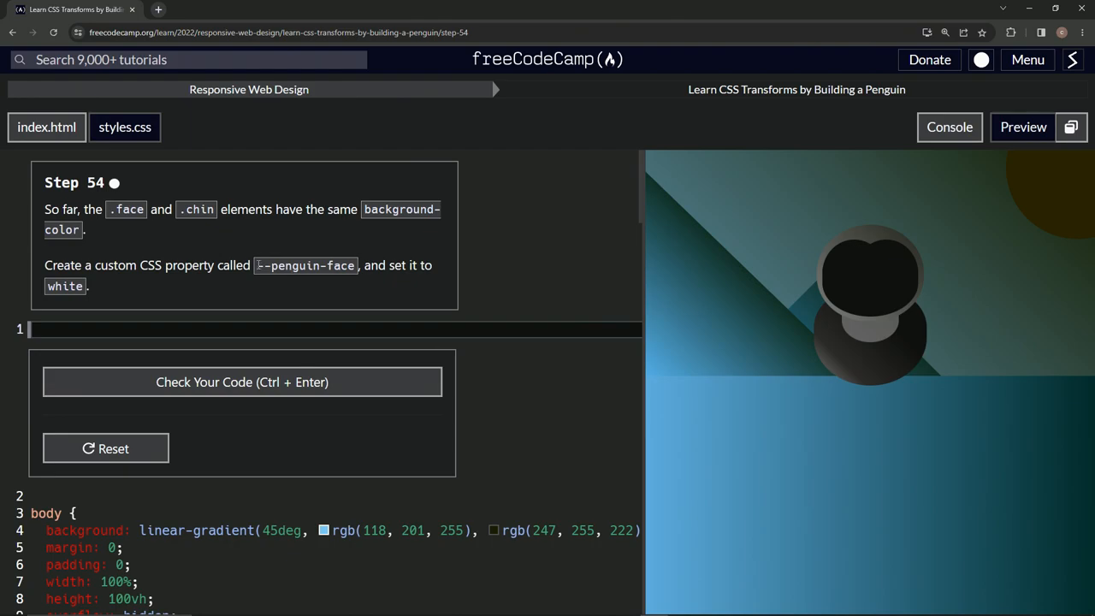
Search the web for 'root selector in css' from a new browser tab
double_click(305, 265)
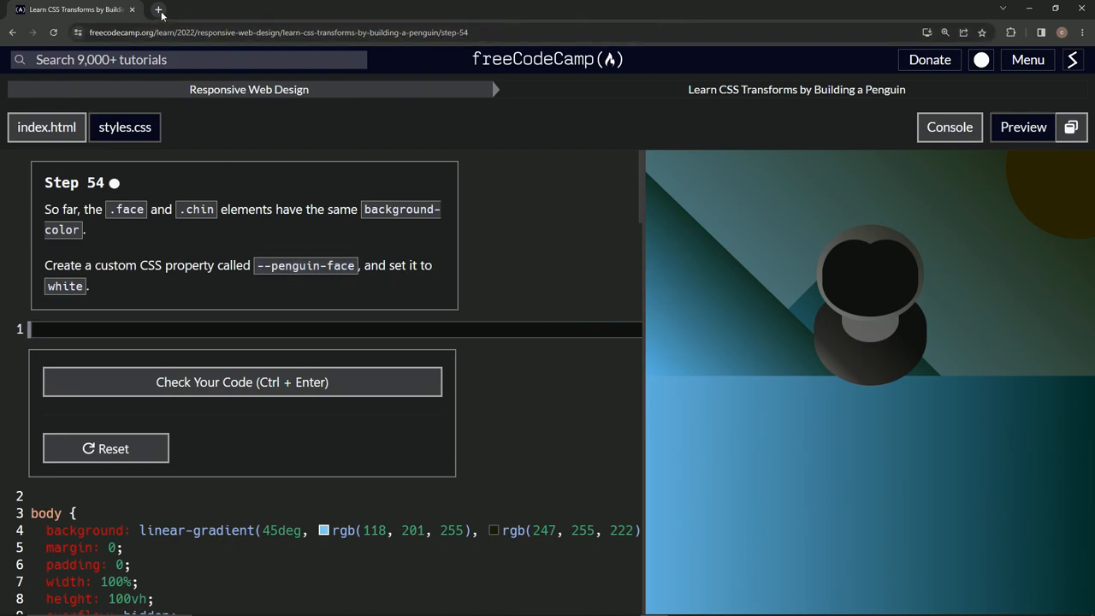
left_click(158, 10)
type(":")
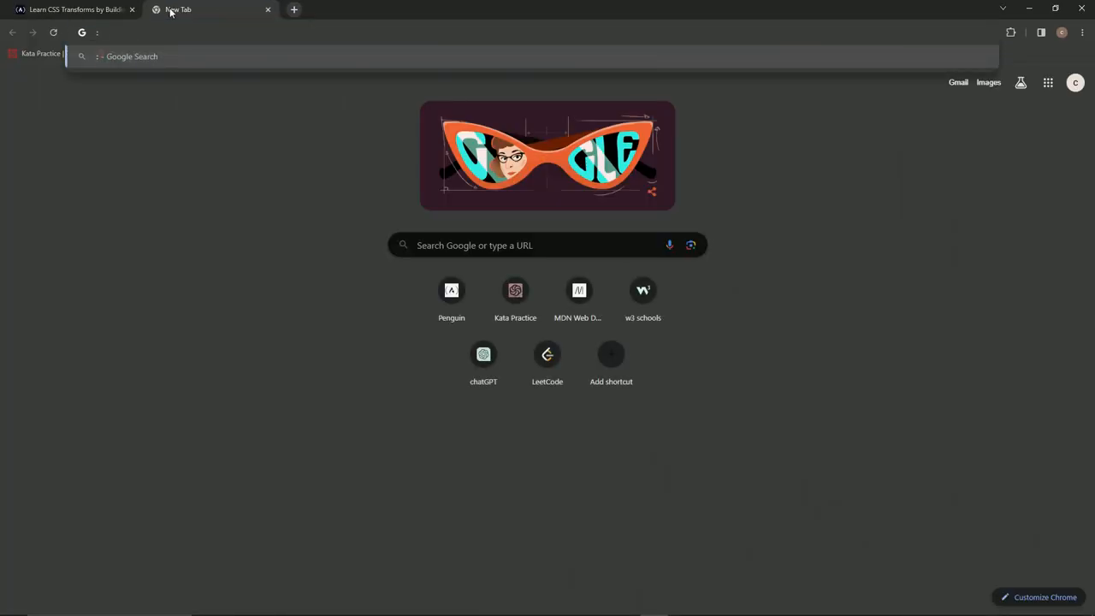
type("r")
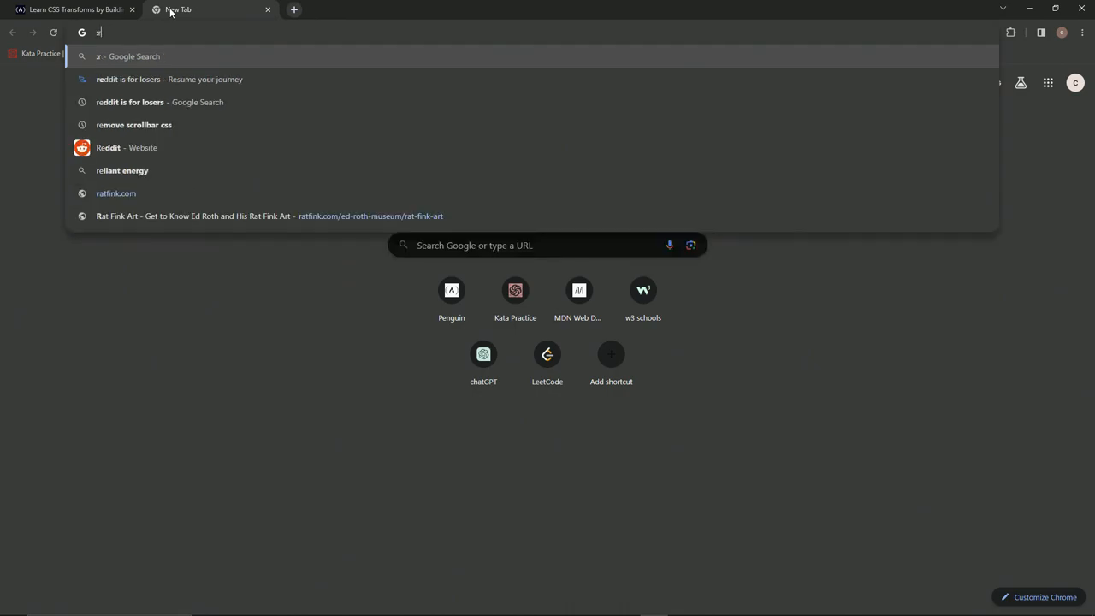
type("root selector in css")
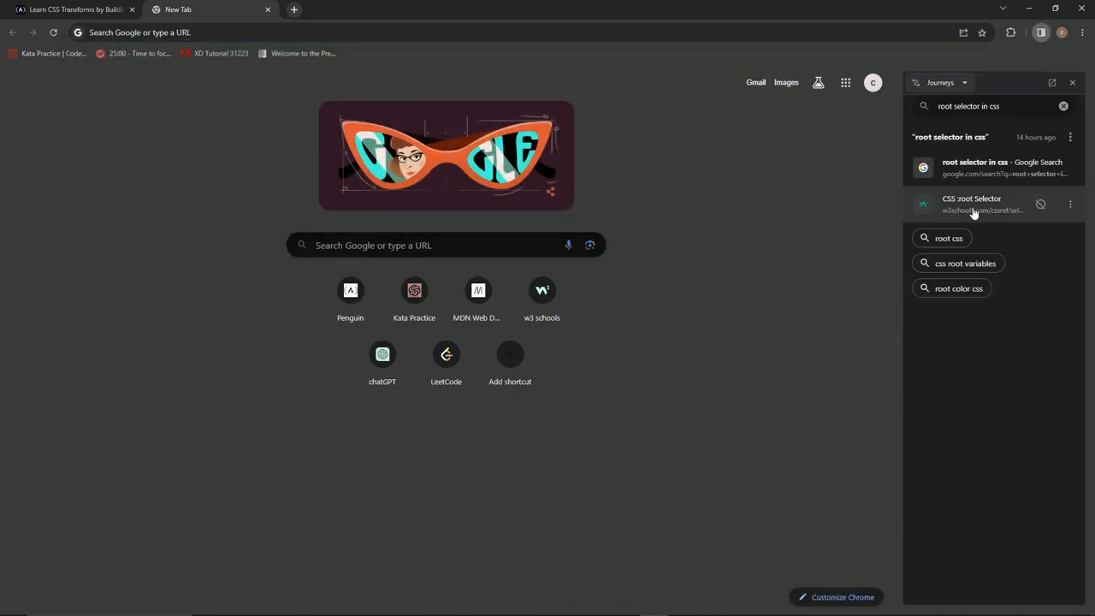
Read the w3schools CSS :root Selector page, then return to the penguin challenge
left_click(972, 204)
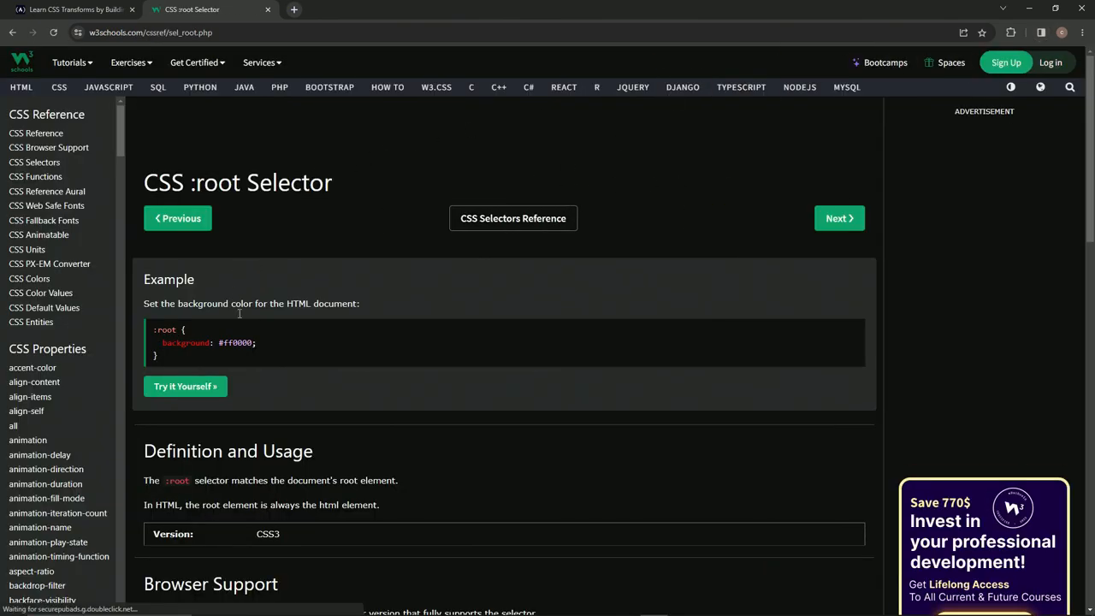
scroll("down", 3)
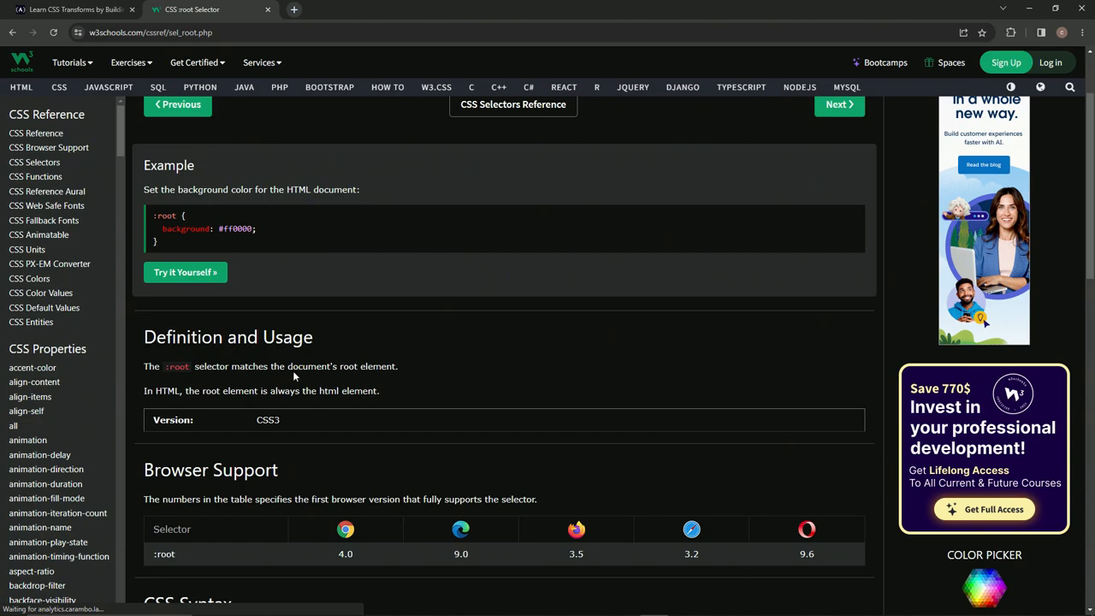
left_click(72, 10)
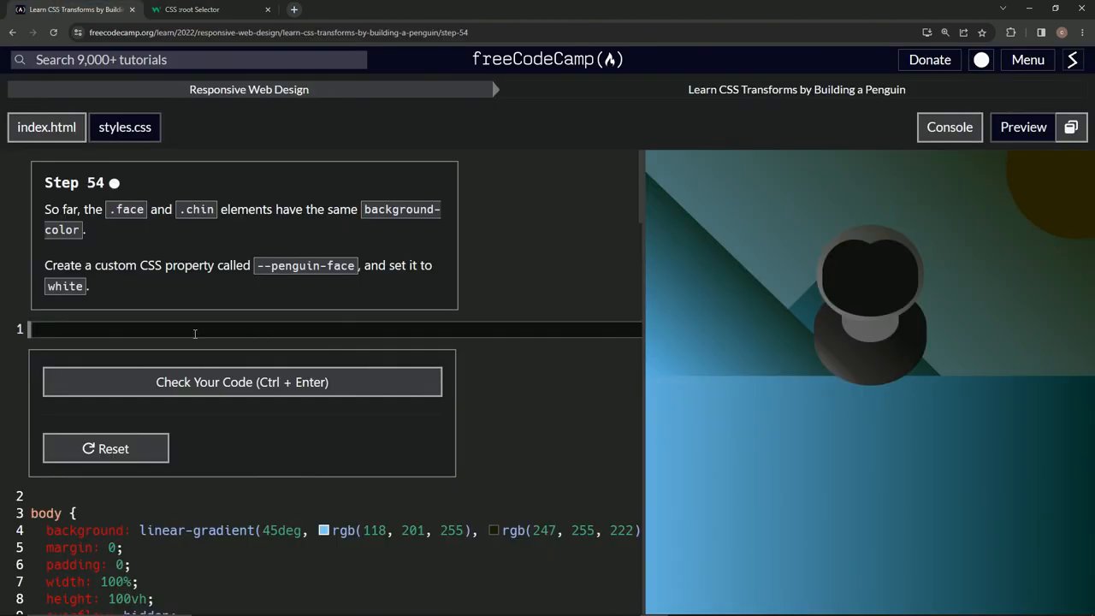
Write ':root { --penguin-face: white; }' at the top of styles.css
type(":")
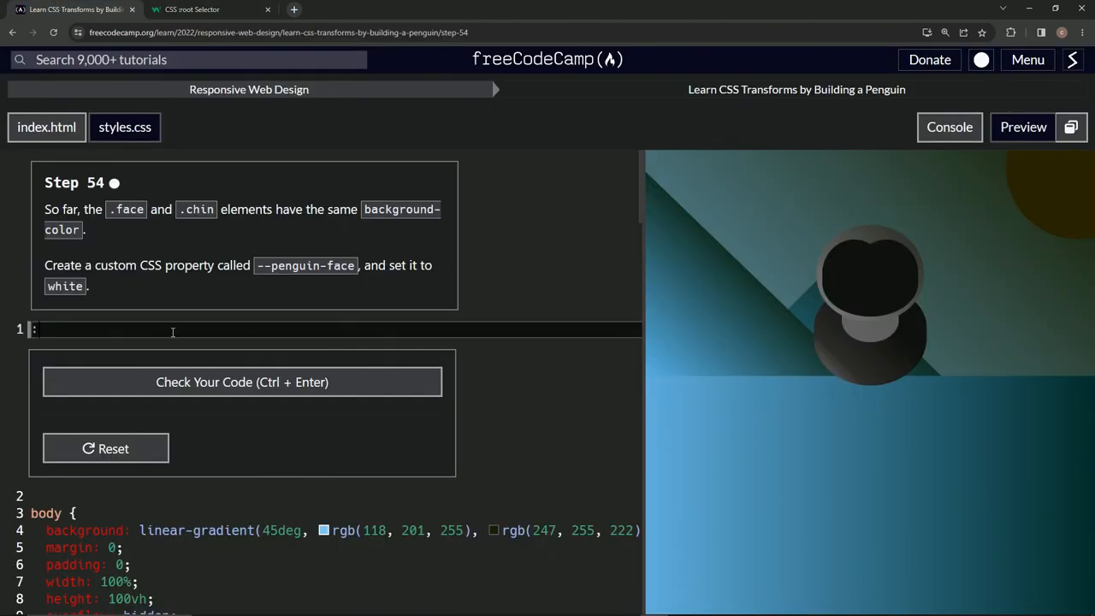
type(":root {}")
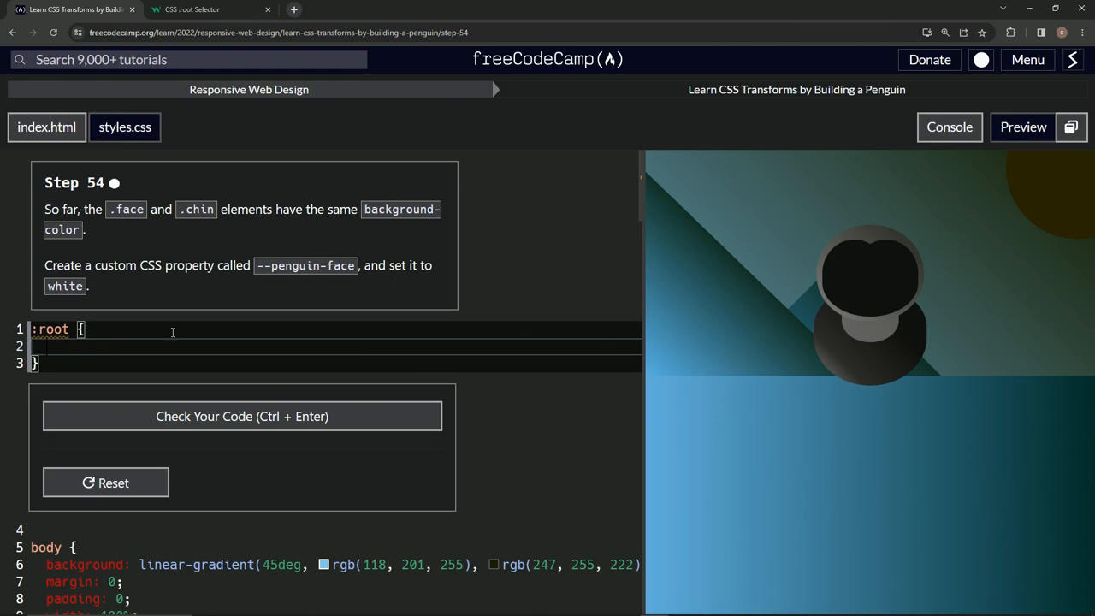
type("--")
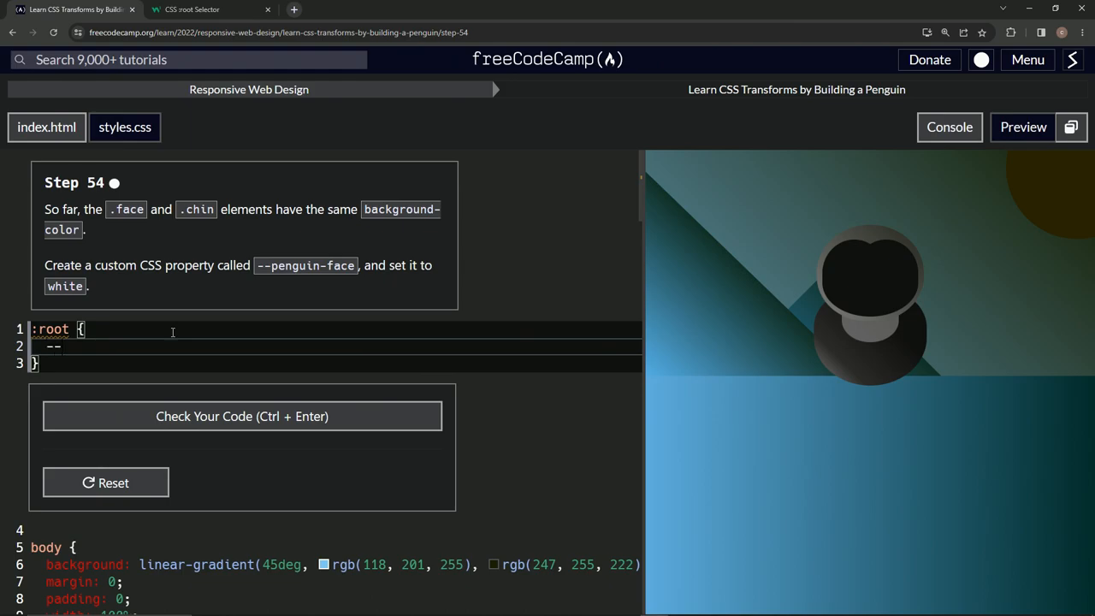
type("penguin")
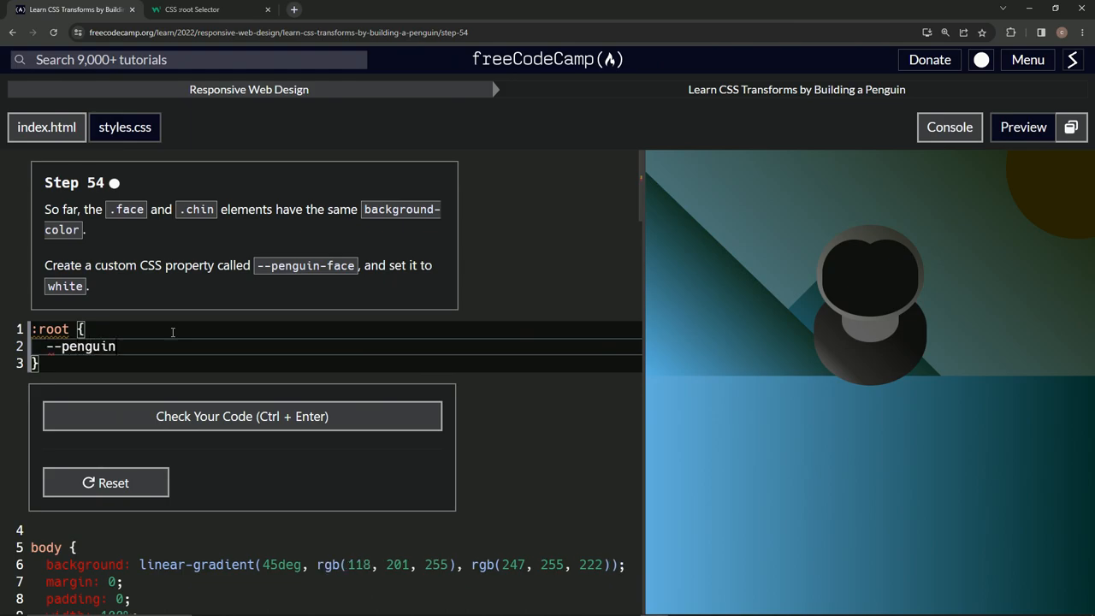
type("-fac")
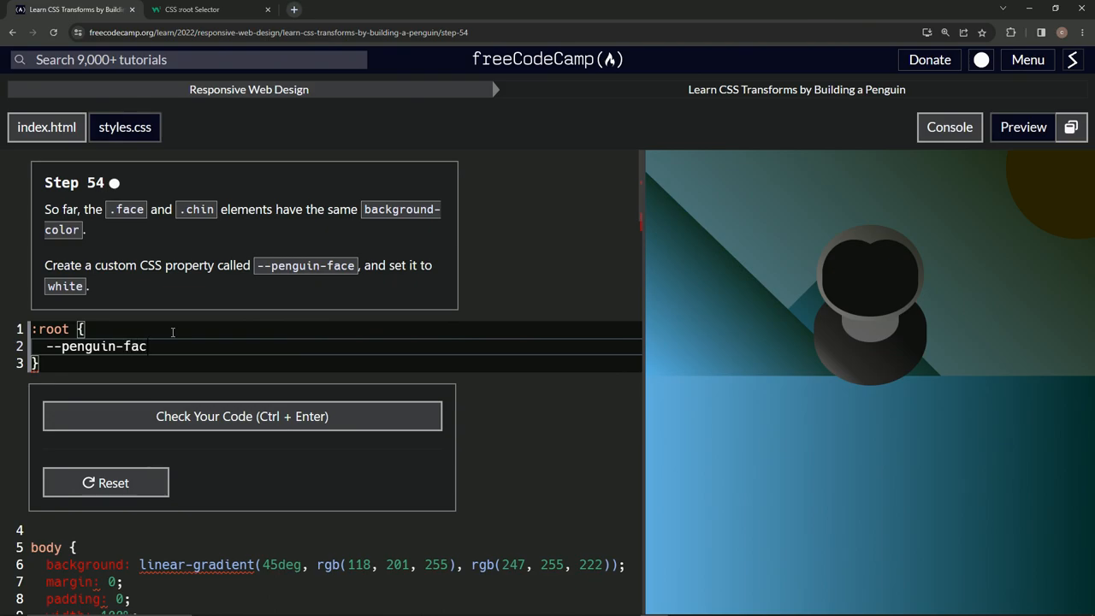
type("e: white;")
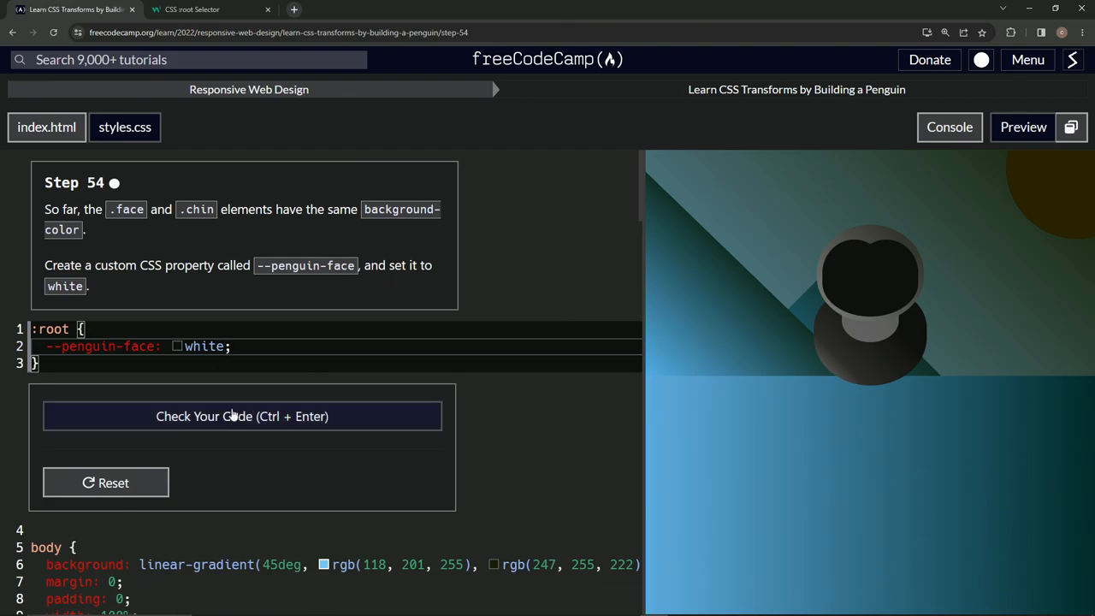
Check the code, pass Step 54 and submit to advance to Step 55
left_click(243, 416)
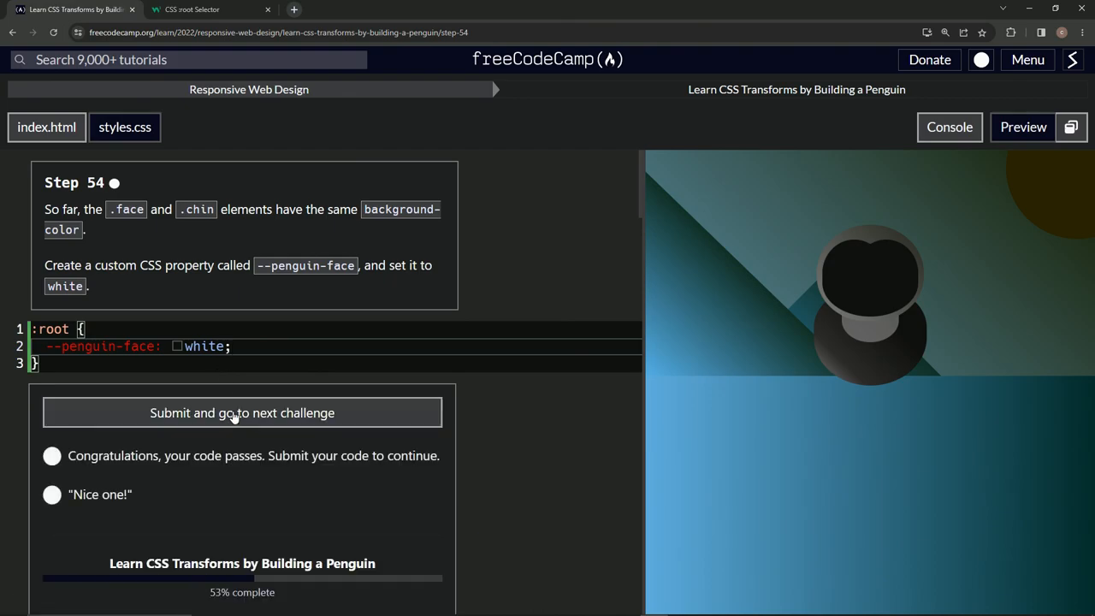
left_click(243, 412)
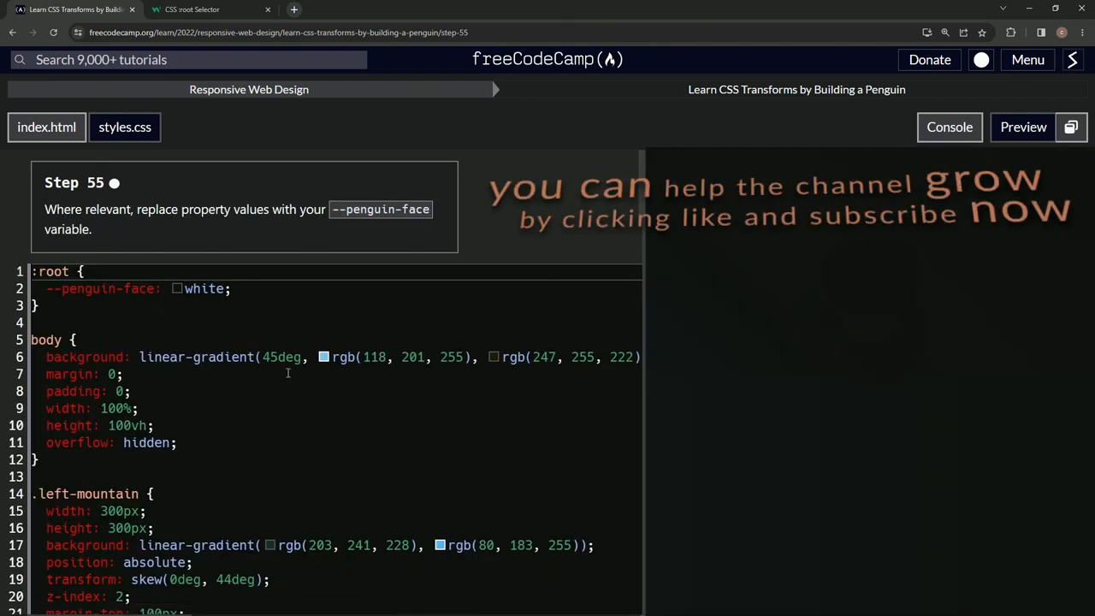